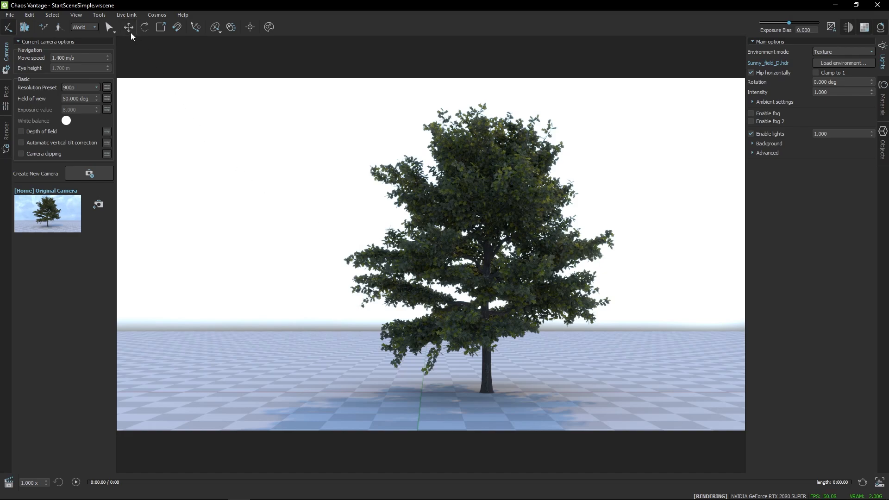
{"action": "mouse_move", "coordinate": [129, 27]}
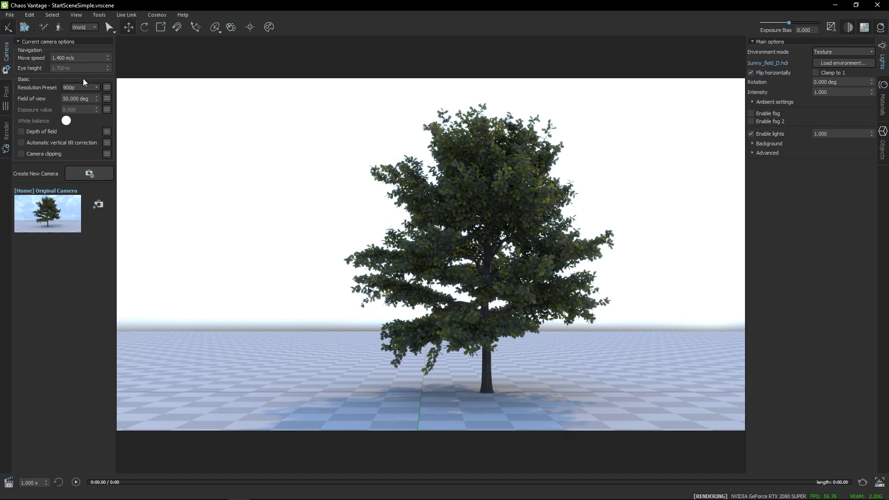
Set the resolution preset to 720p and save the current view as Camera 1
{"action": "left_click", "coordinate": [80, 88]}
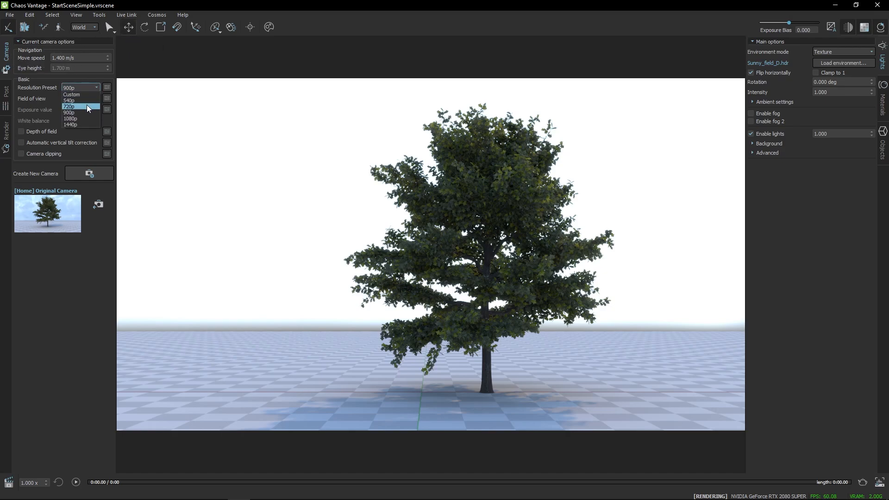
{"action": "left_click", "coordinate": [68, 106]}
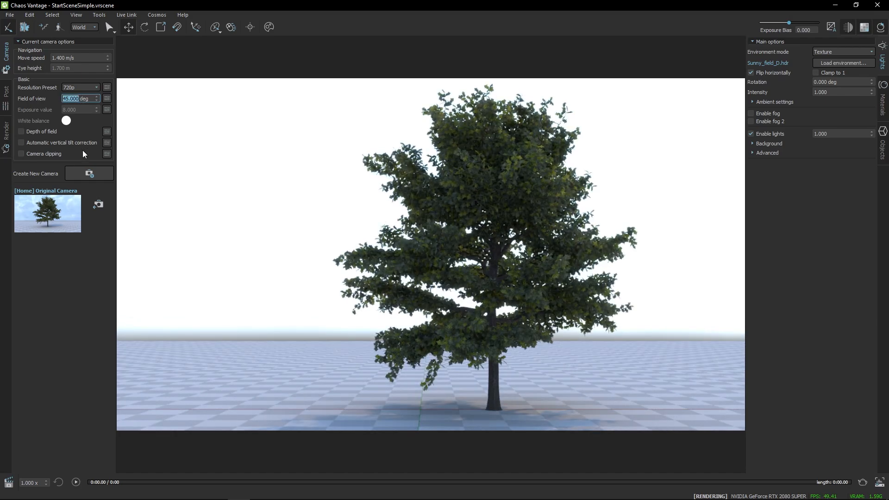
{"action": "left_click", "coordinate": [89, 174]}
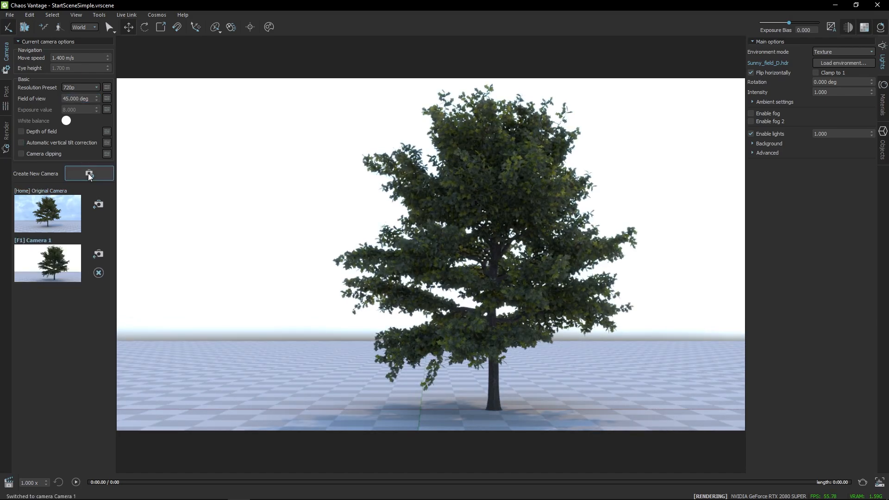
{"action": "left_click", "coordinate": [6, 93]}
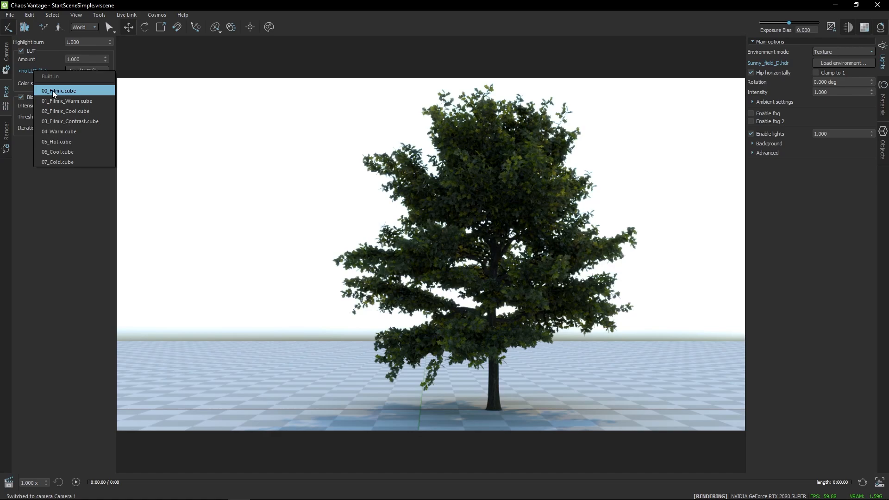
Enable a built-in .cube LUT to give the tree render a cool teal tint
{"action": "left_click", "coordinate": [56, 141]}
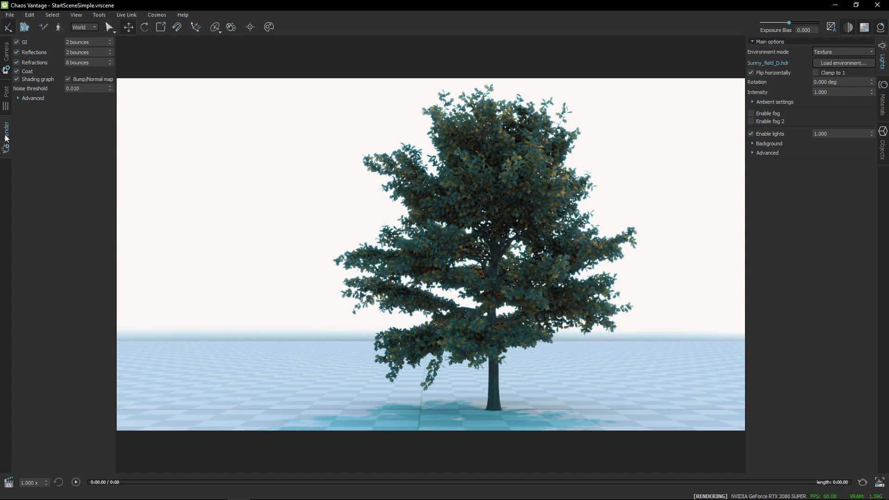
{"action": "mouse_move", "coordinate": [388, 162]}
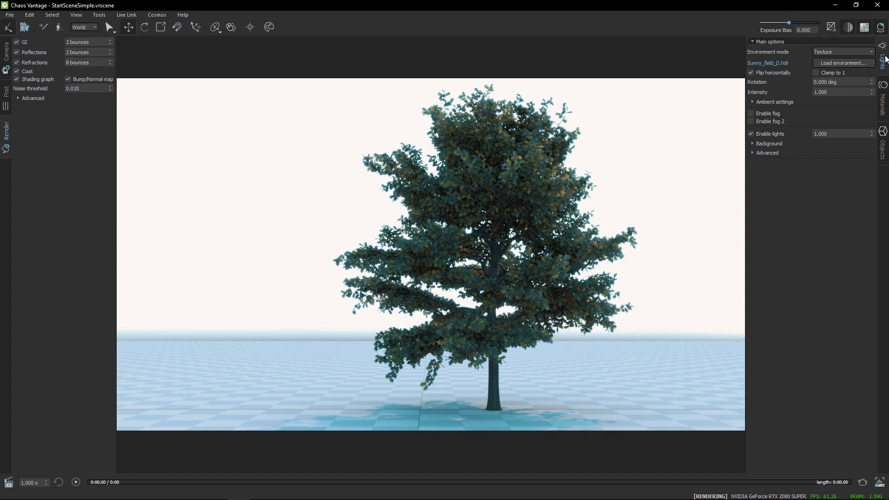
Rotate the environment to 312.25 so clouds appear behind the tree, and list scene objects
{"action": "left_click", "coordinate": [841, 82]}
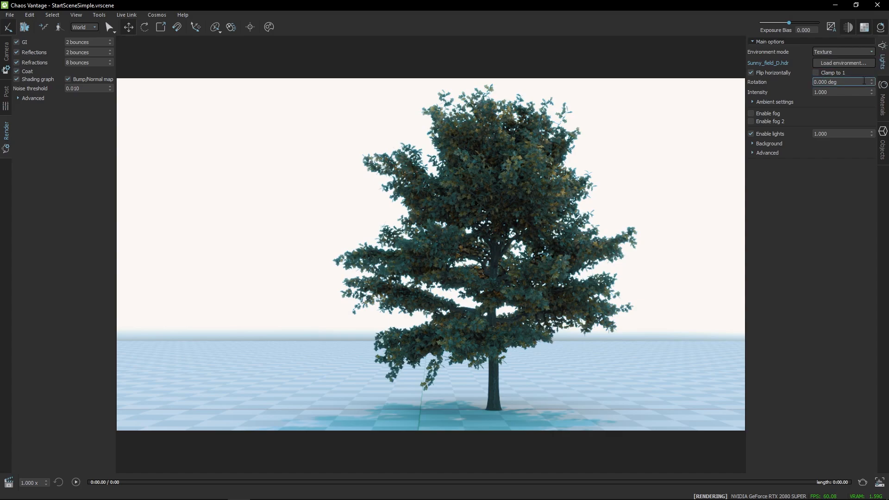
{"action": "type", "text": "312.250"}
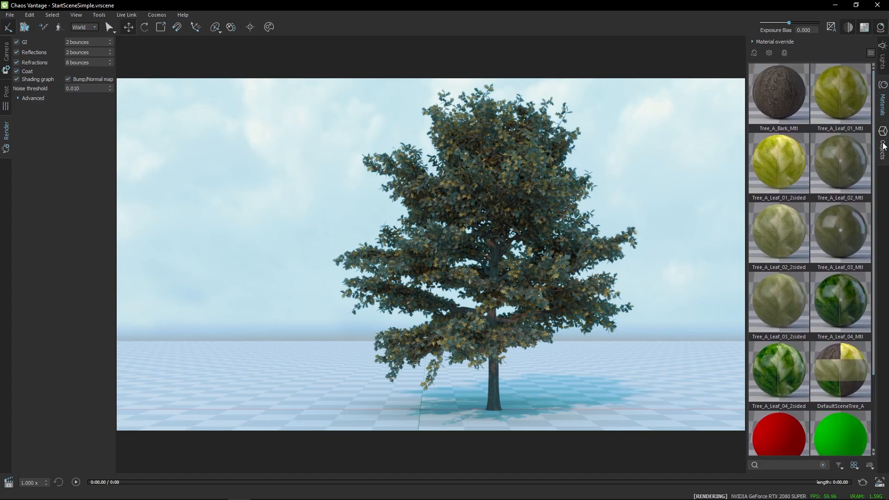
{"action": "left_click", "coordinate": [883, 134]}
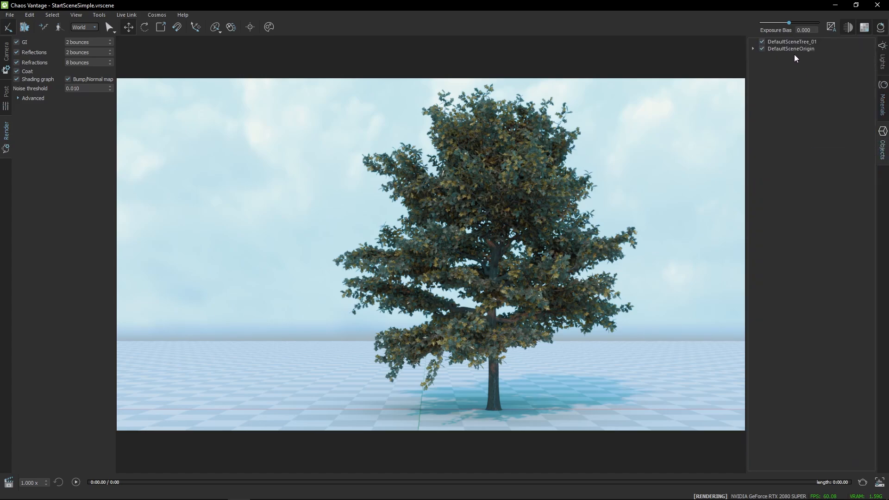
{"action": "left_click", "coordinate": [791, 41]}
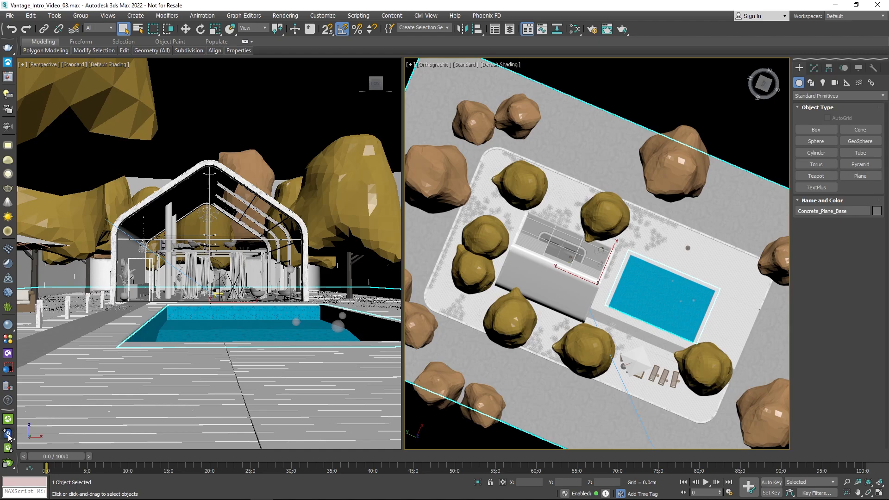
{"action": "mouse_move", "coordinate": [8, 434]}
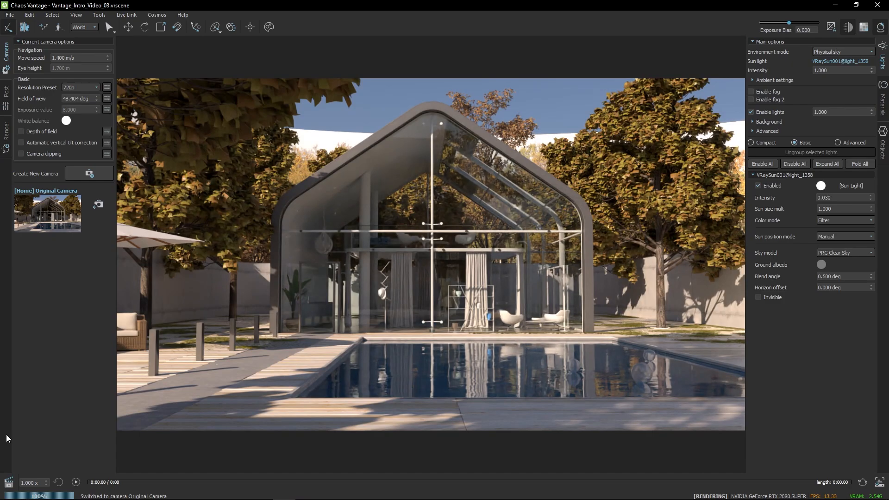
Drop the pool-house scene's resolution preset to 540p
{"action": "left_click", "coordinate": [79, 88]}
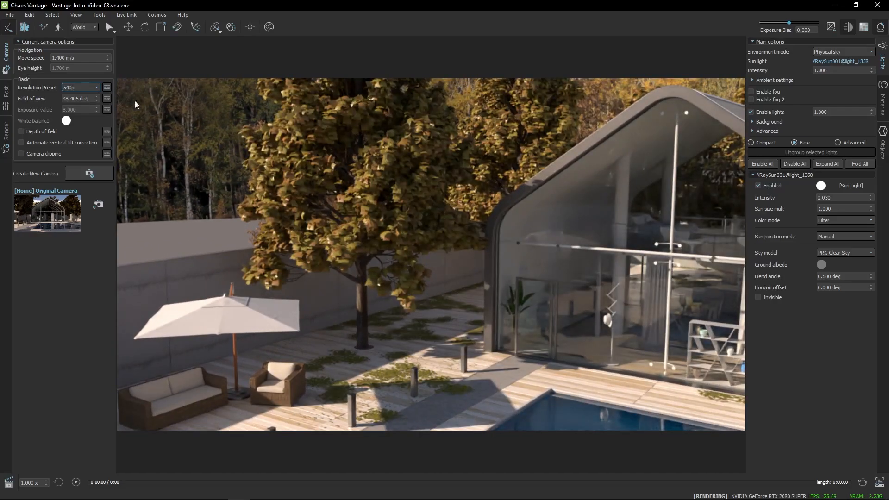
{"action": "left_click", "coordinate": [43, 26]}
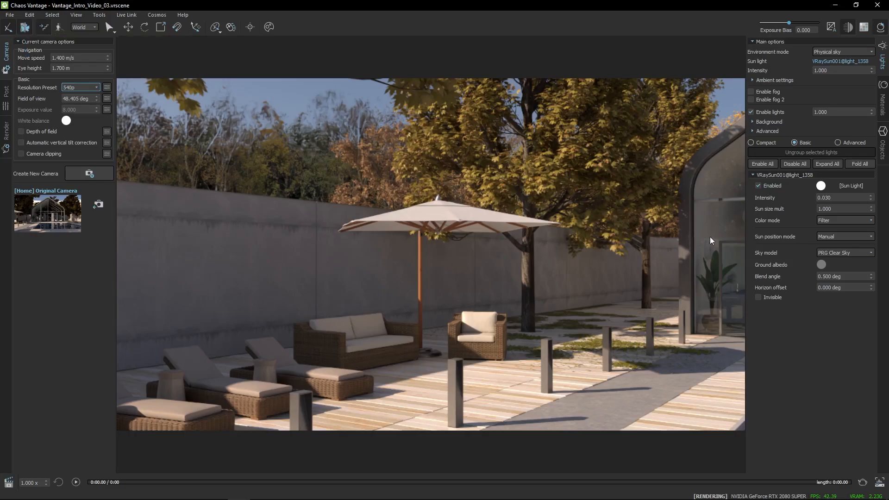
Set the sun by altitude and azimuth, swing its azimuth, then turn the sun off
{"action": "left_click", "coordinate": [844, 236]}
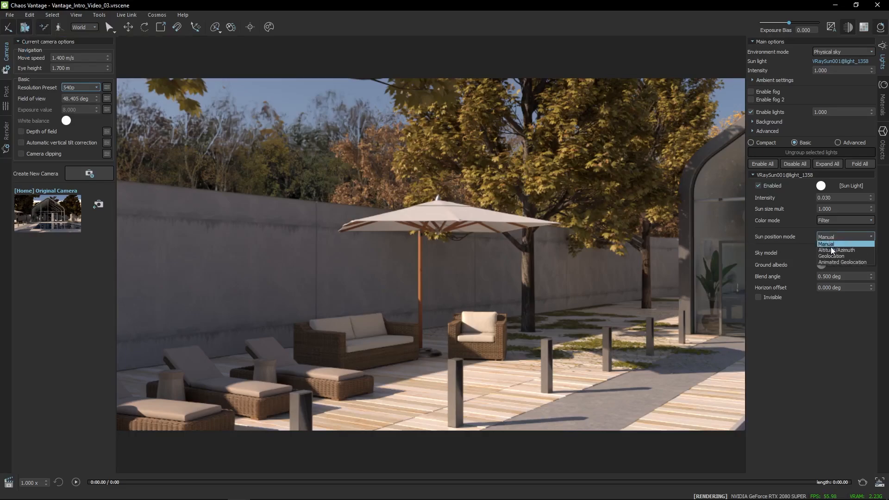
{"action": "left_click", "coordinate": [837, 250]}
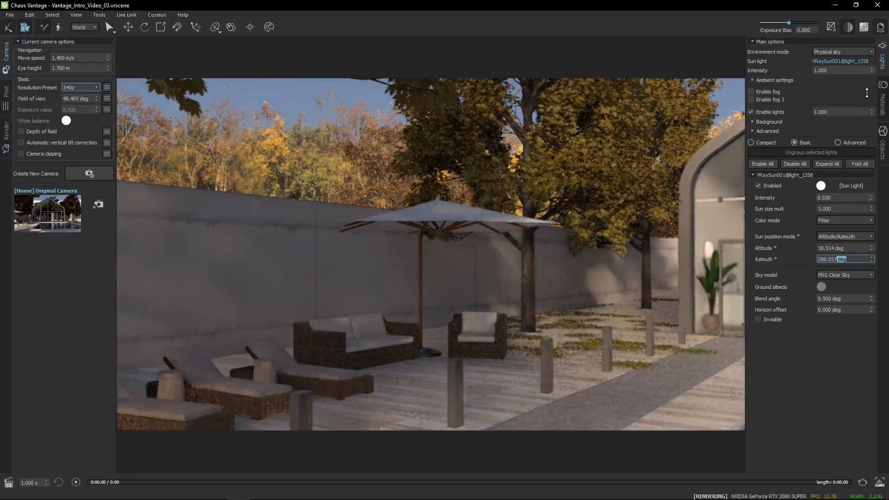
{"action": "left_click_drag", "start_coordinate": [839, 259], "coordinate": [845, 260]}
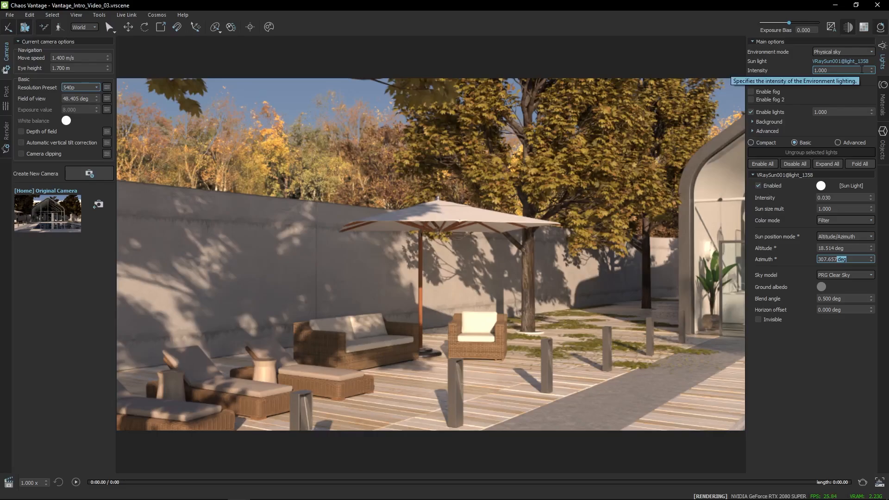
{"action": "left_click", "coordinate": [758, 186]}
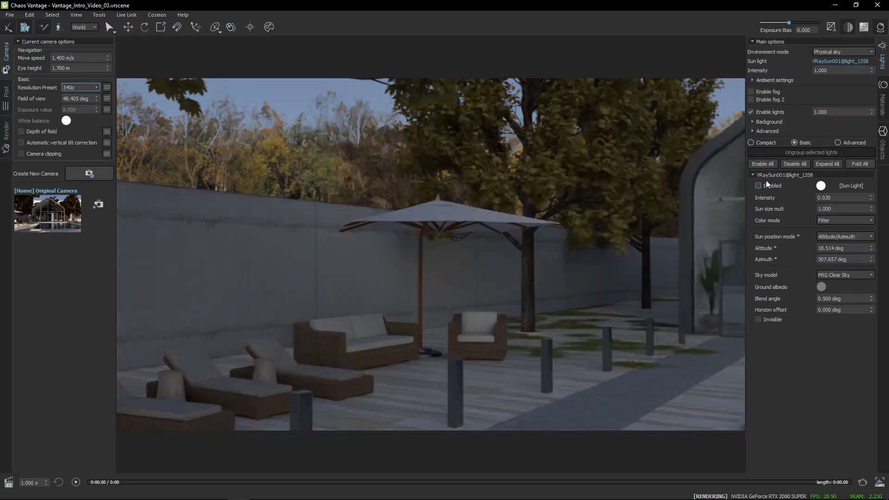
Use the cedar_bridge_1k.exr HDRI as the environment texture
{"action": "left_click", "coordinate": [842, 51]}
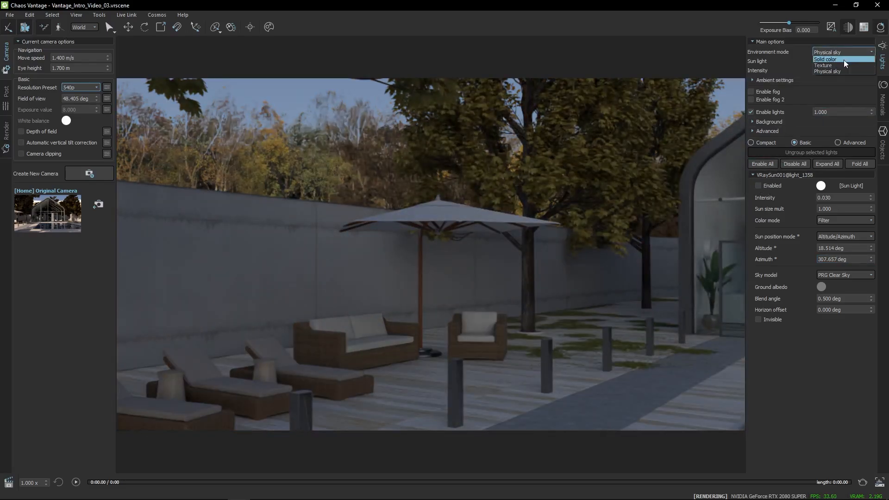
{"action": "left_click", "coordinate": [823, 65]}
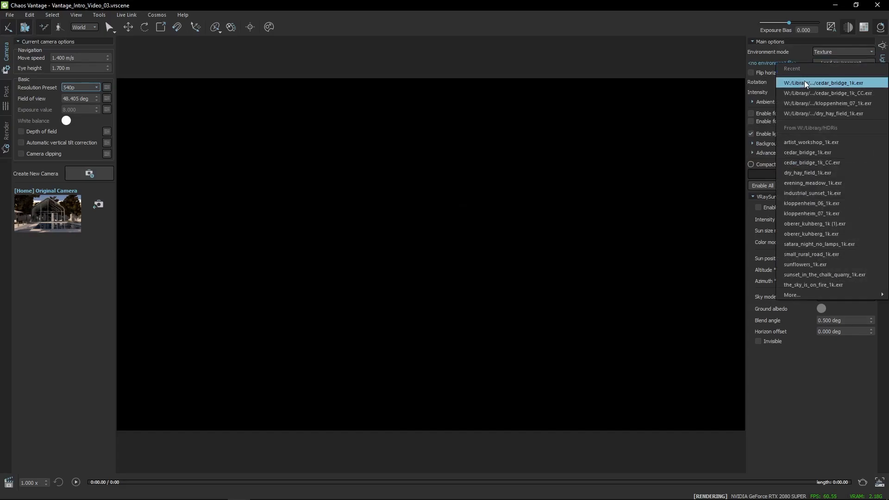
{"action": "left_click", "coordinate": [828, 83]}
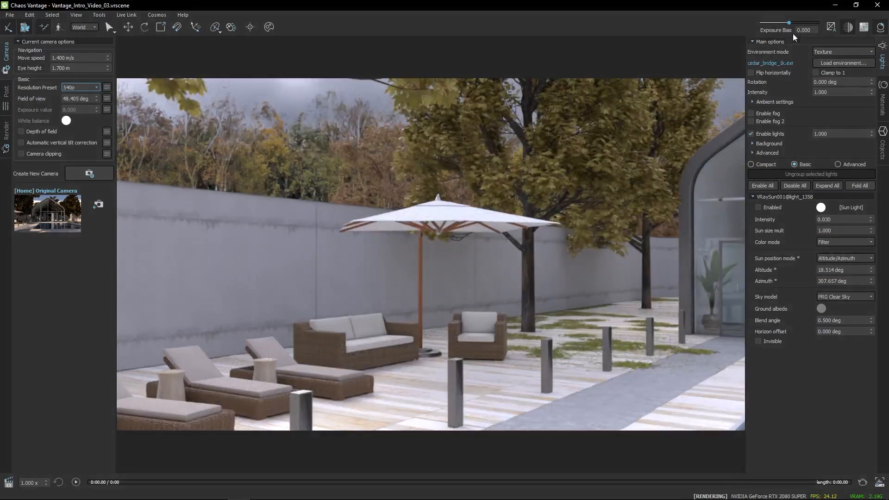
Adjust the exposure bias to about 0.344
{"action": "left_click_drag", "start_coordinate": [793, 23], "coordinate": [787, 22]}
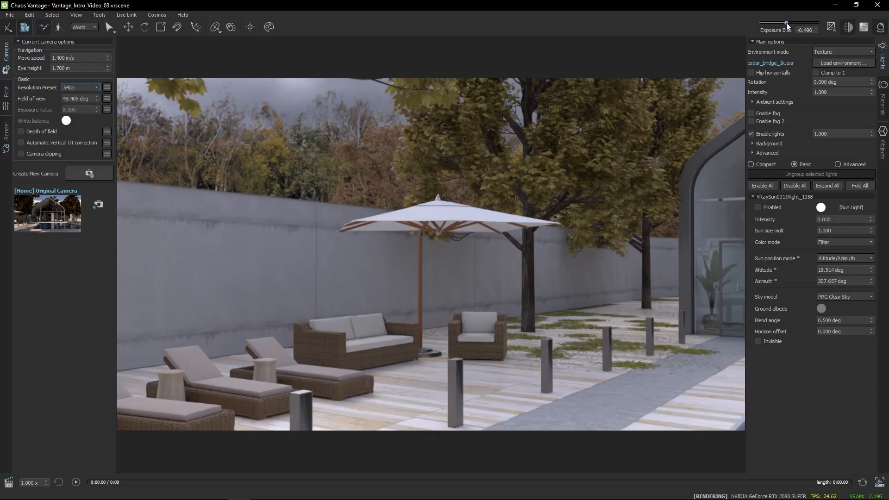
{"action": "left_click_drag", "start_coordinate": [786, 24], "coordinate": [791, 23]}
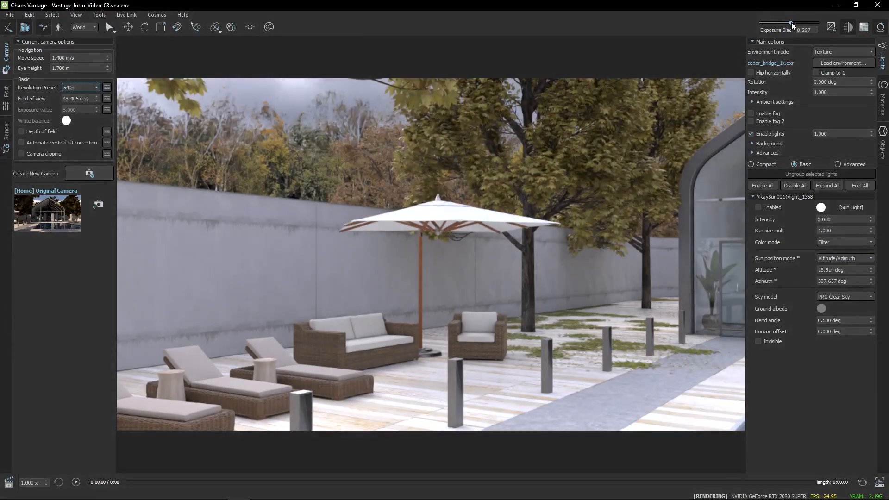
{"action": "left_click_drag", "start_coordinate": [791, 22], "coordinate": [793, 23]}
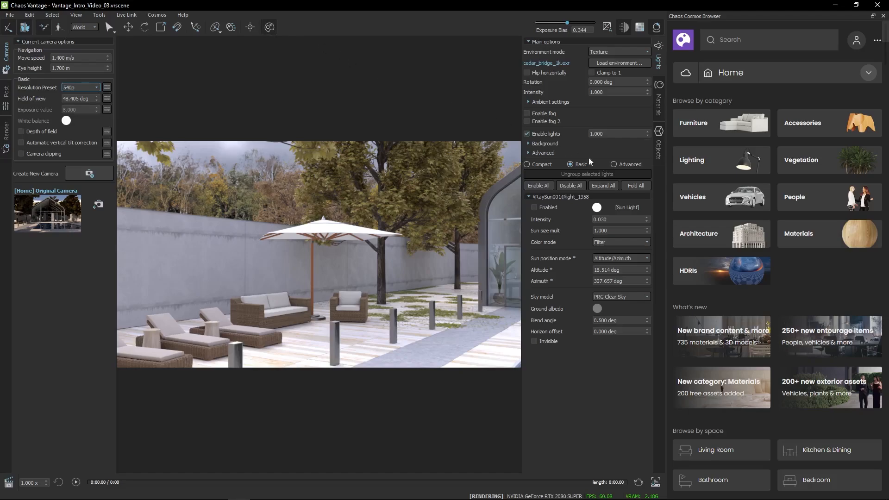
Apply a light wood material from Cosmos Materials > Wood to the terrace floor
{"action": "left_click", "coordinate": [829, 233]}
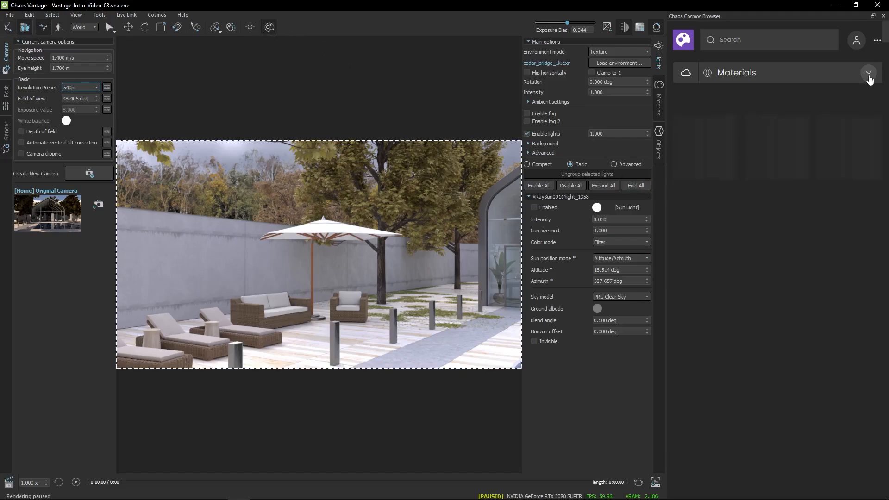
{"action": "left_click", "coordinate": [868, 73]}
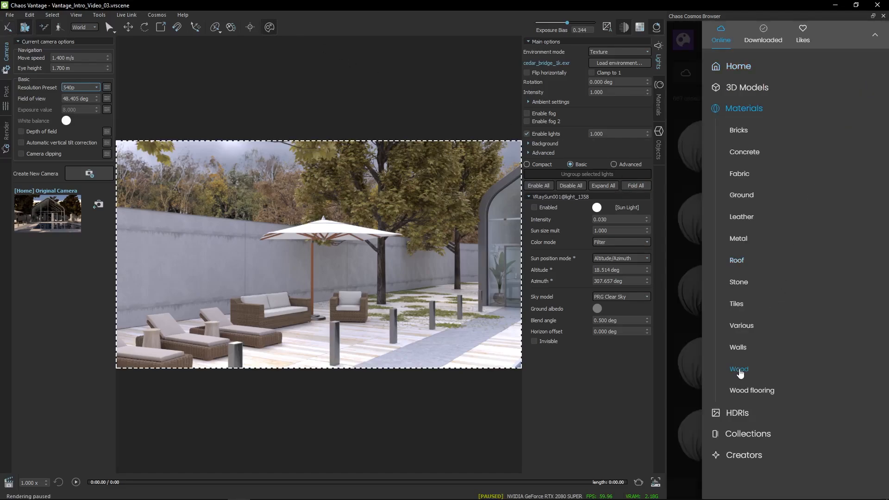
{"action": "left_click", "coordinate": [739, 369]}
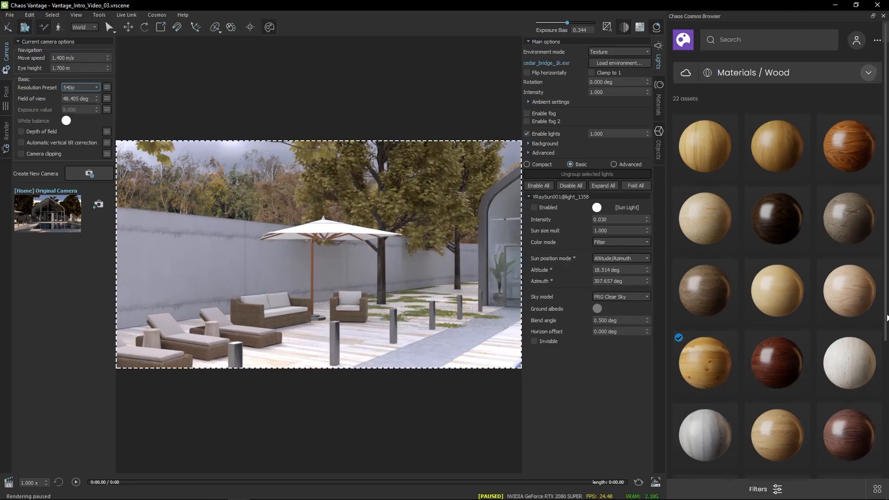
{"action": "scroll", "scroll_direction": "down", "scroll_amount": 3}
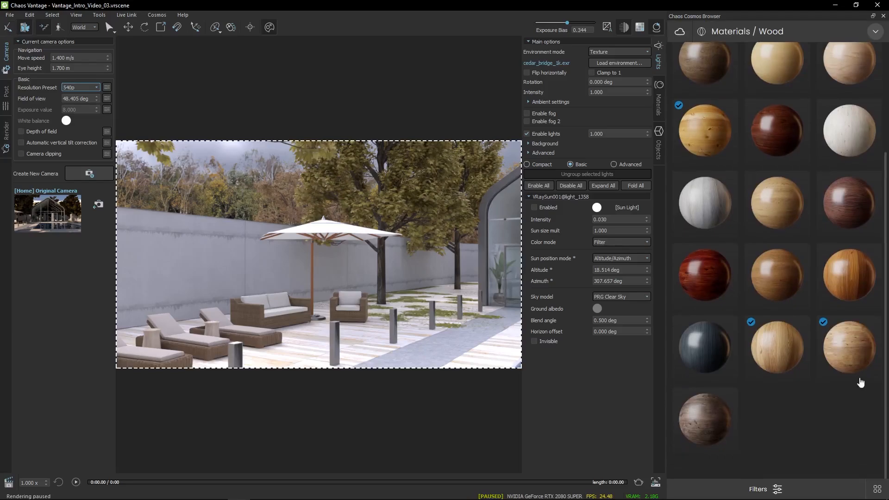
{"action": "left_click", "coordinate": [848, 347]}
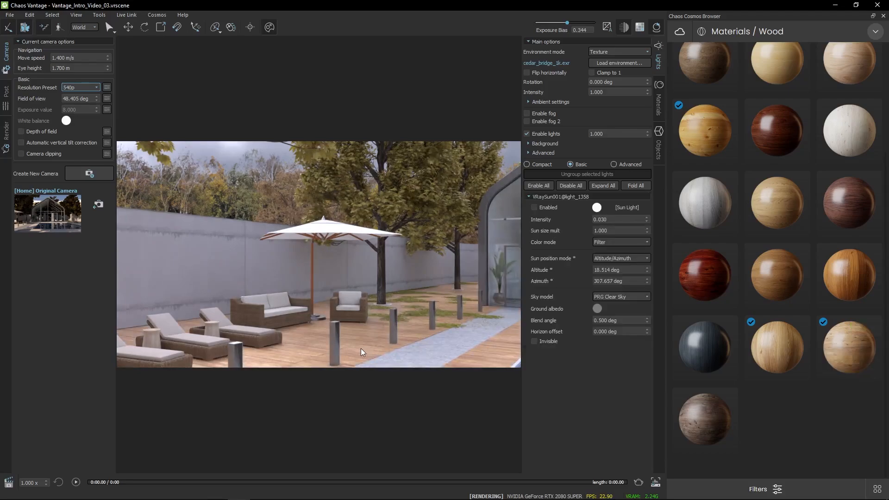
{"action": "mouse_move", "coordinate": [357, 283]}
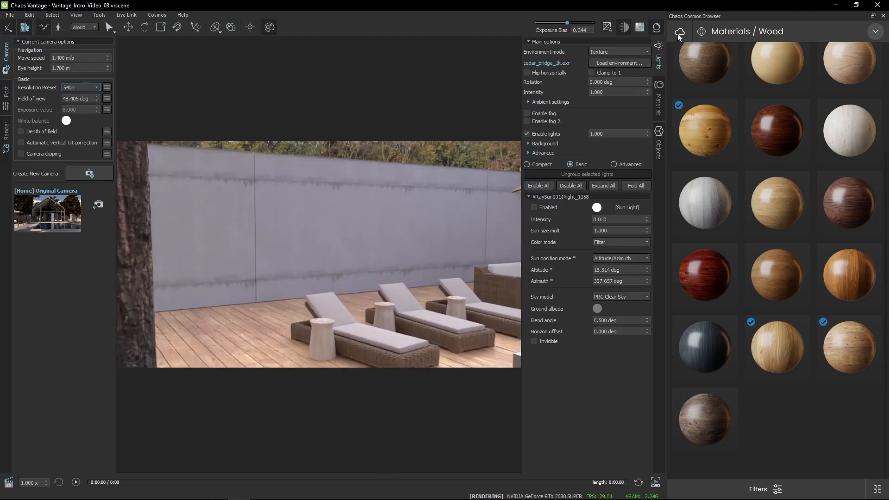
Browse Cosmos 3D Models > Furniture > Outdoor furniture to list its 13 models
{"action": "left_click", "coordinate": [680, 33]}
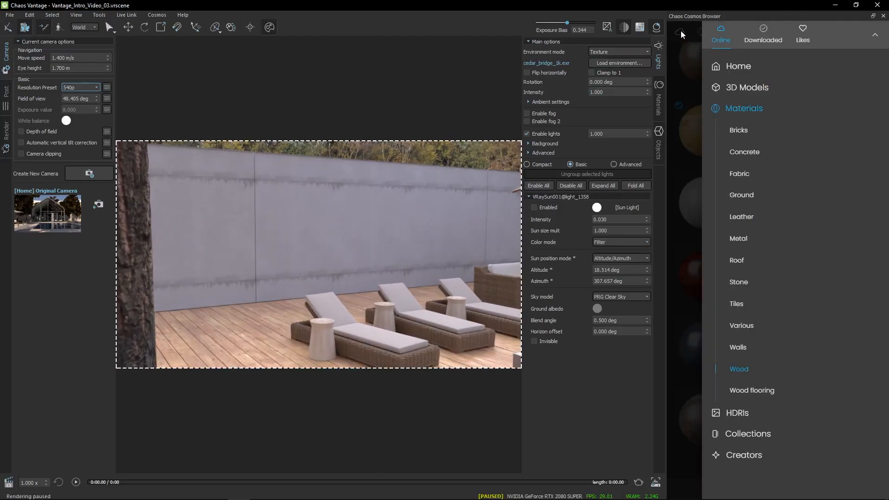
{"action": "left_click", "coordinate": [746, 88]}
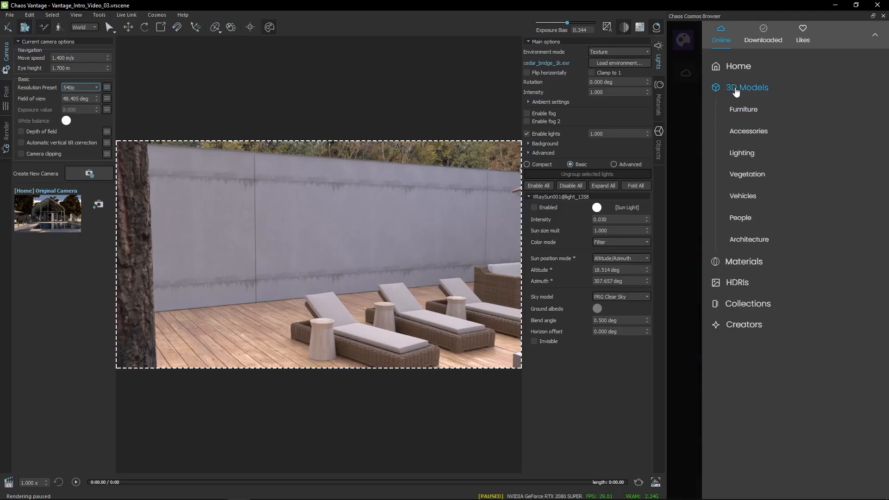
{"action": "left_click", "coordinate": [743, 109]}
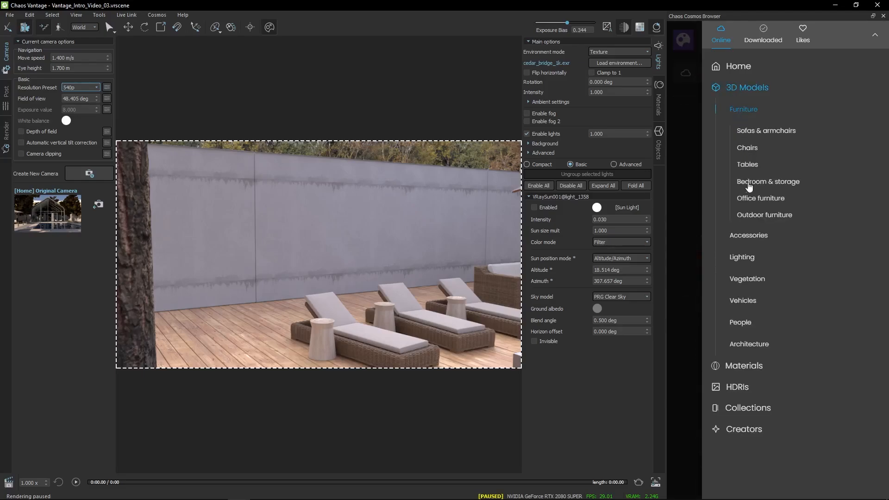
{"action": "left_click", "coordinate": [763, 214]}
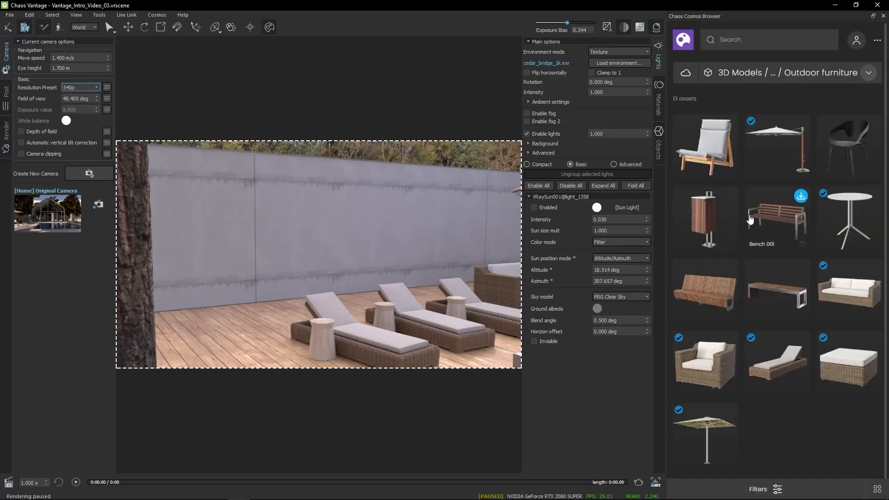
{"action": "left_click_drag", "start_coordinate": [777, 144], "coordinate": [261, 315]}
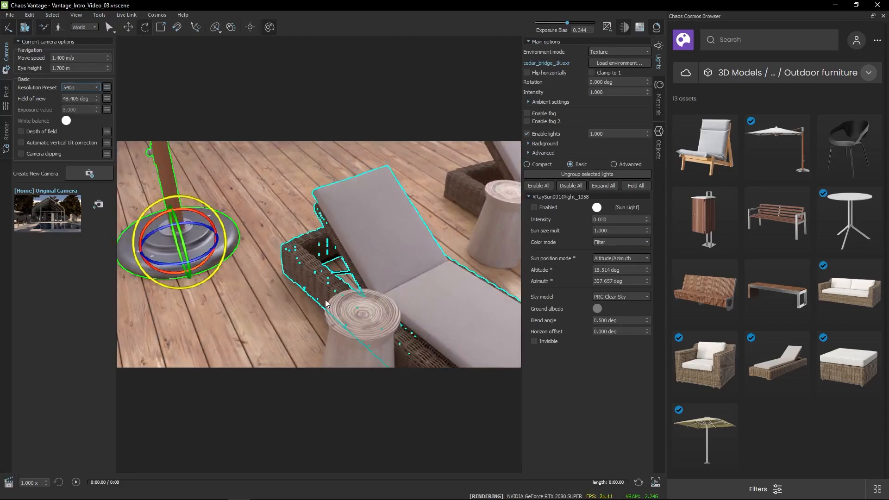
Place Cosmos 'glass 004' on the side table, then clear the search and close the browser
{"action": "left_click", "coordinate": [768, 39]}
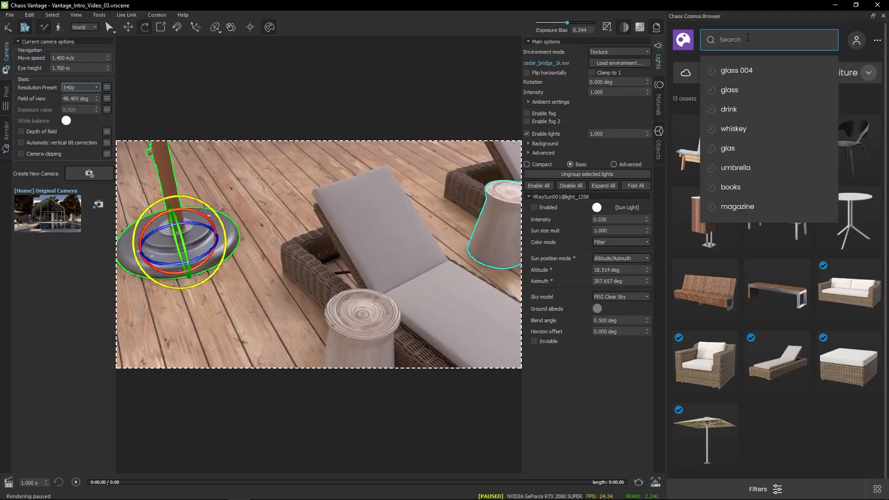
{"action": "left_click", "coordinate": [736, 70]}
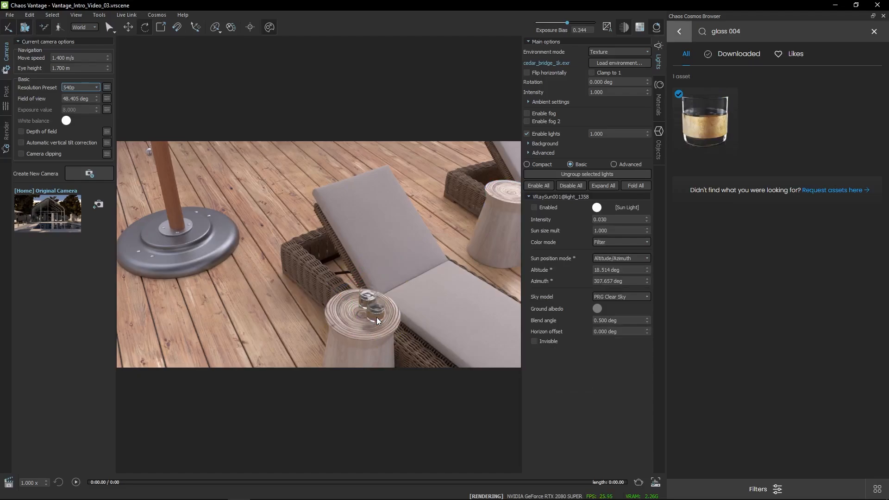
{"action": "left_click", "coordinate": [371, 315]}
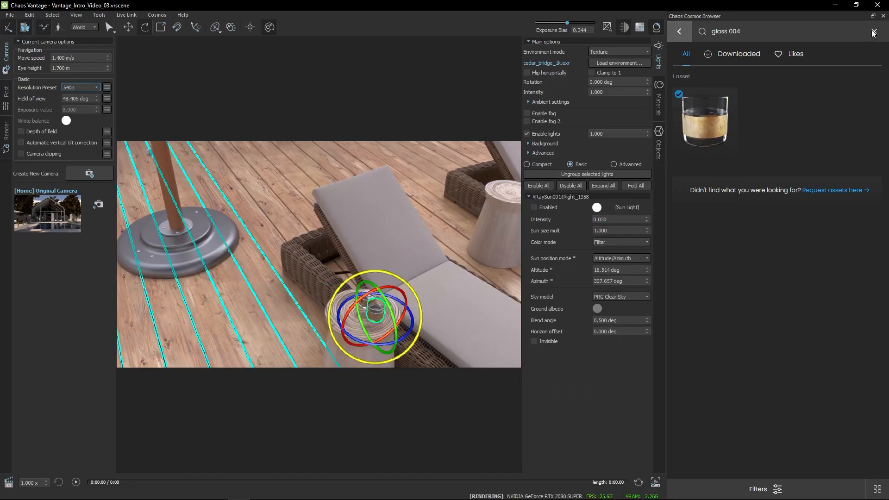
{"action": "left_click", "coordinate": [863, 31]}
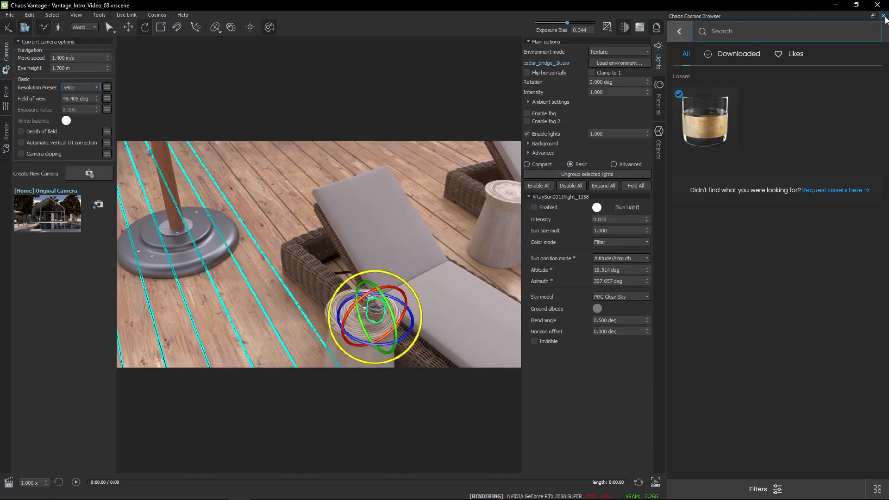
{"action": "left_click", "coordinate": [882, 16]}
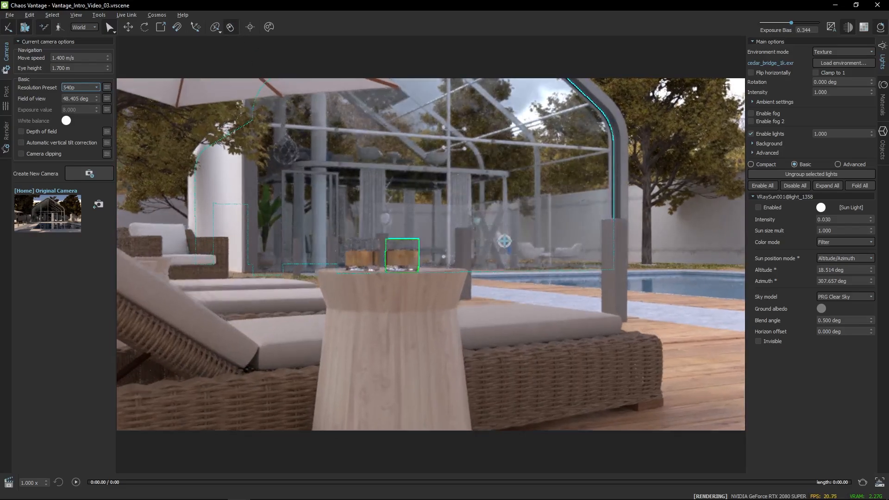
Frame the two glasses side by side and switch to a custom 512 × 512 resolution
{"action": "left_click_drag", "start_coordinate": [504, 241], "coordinate": [500, 246]}
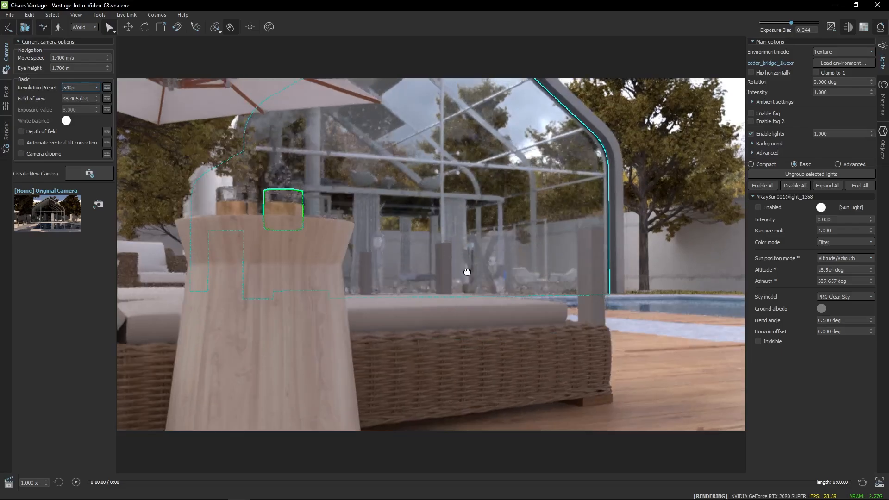
{"action": "left_click_drag", "start_coordinate": [466, 271], "coordinate": [479, 299]}
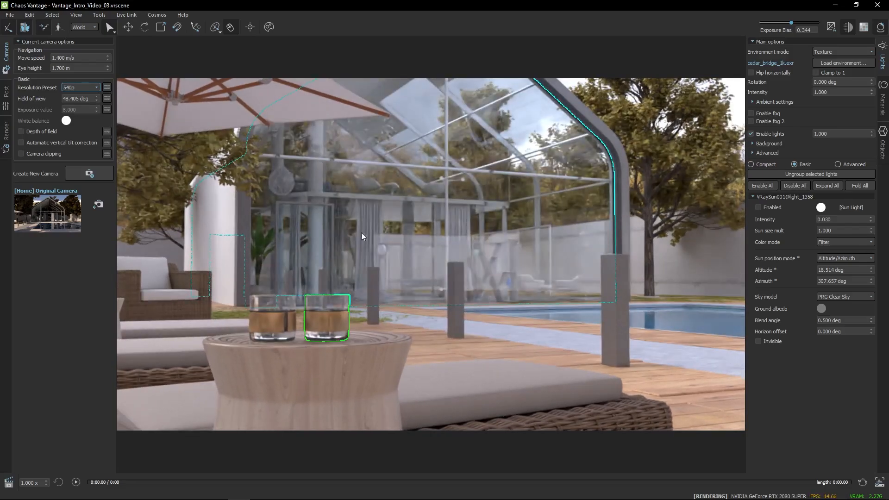
{"action": "left_click", "coordinate": [107, 88]}
{"action": "type", "text": "512"}
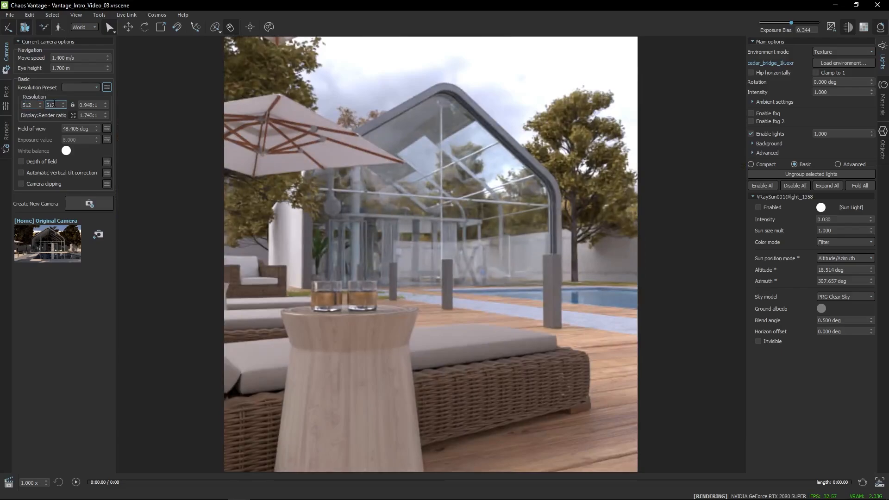
Save the two-glasses close-up as Camera 1, with the resolution back at 540p
{"action": "left_click", "coordinate": [89, 203]}
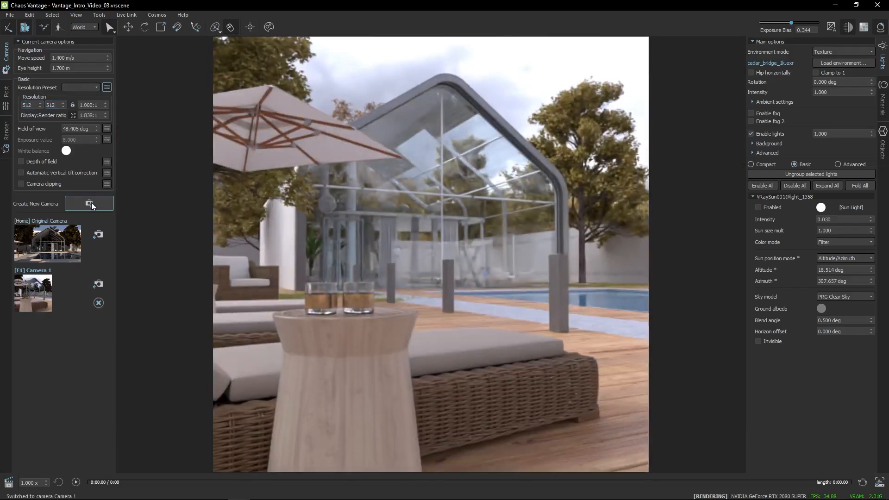
{"action": "left_click", "coordinate": [96, 87]}
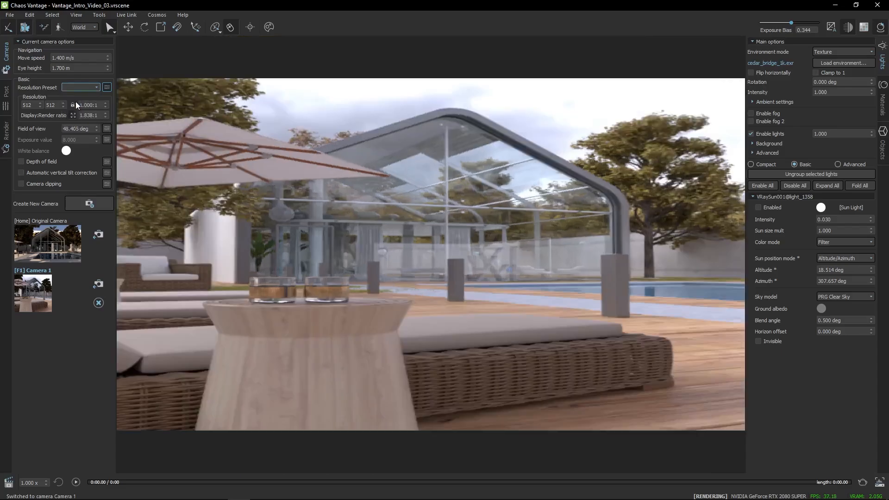
{"action": "left_click", "coordinate": [79, 86]}
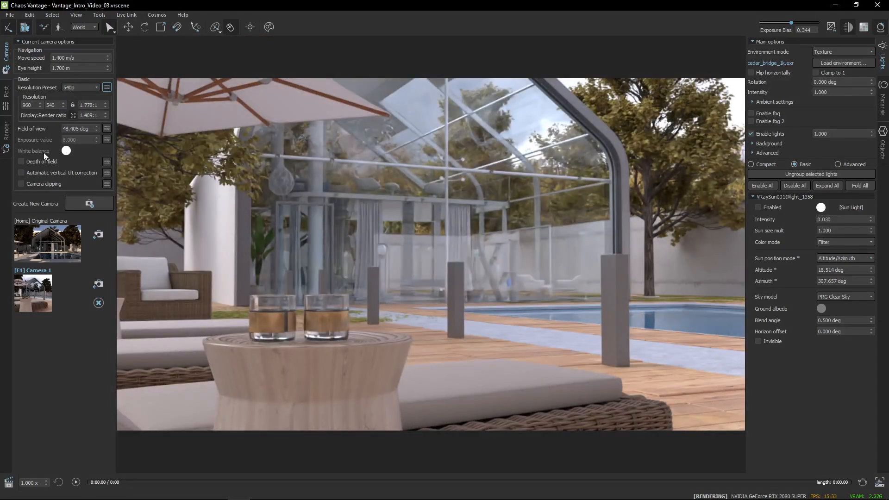
Enable depth of field and save Cameras 2 and 3 focused on the distant pool house
{"action": "left_click", "coordinate": [22, 161]}
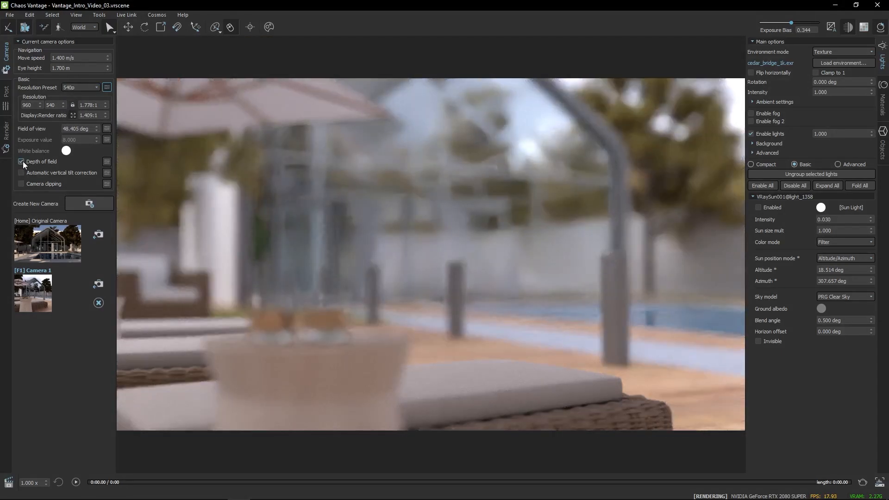
{"action": "left_click", "coordinate": [107, 161]}
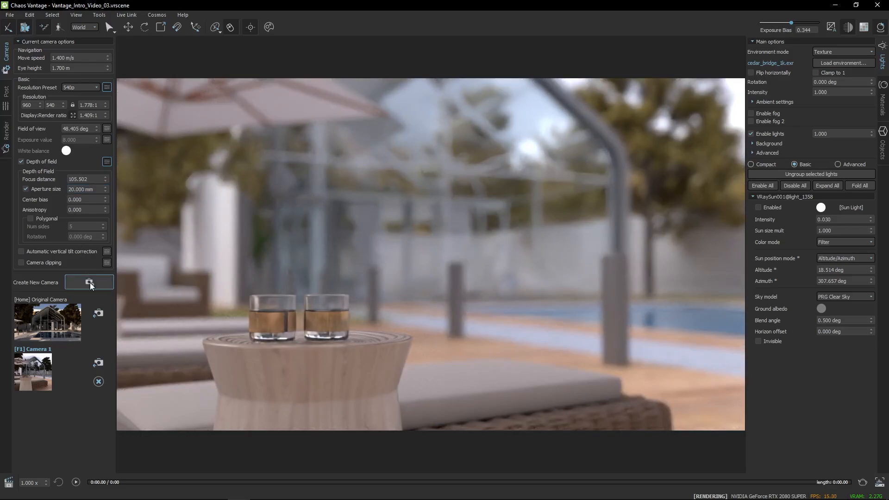
{"action": "left_click", "coordinate": [89, 282]}
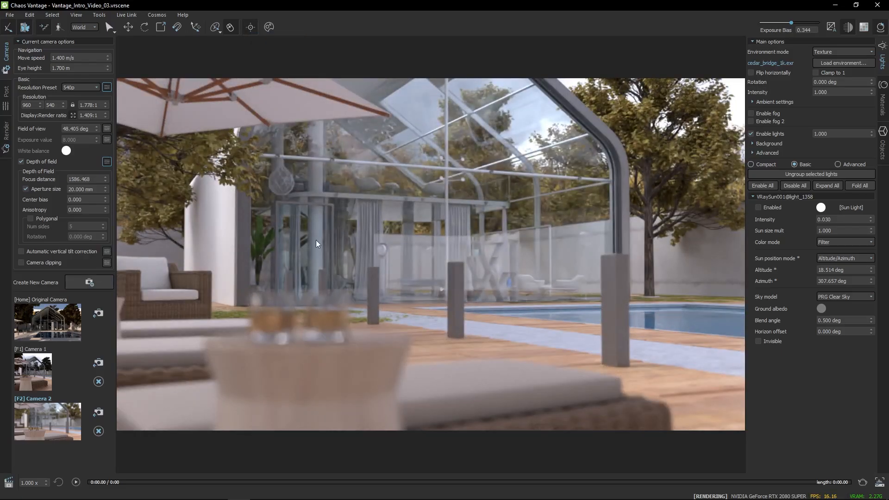
{"action": "left_click", "coordinate": [89, 282]}
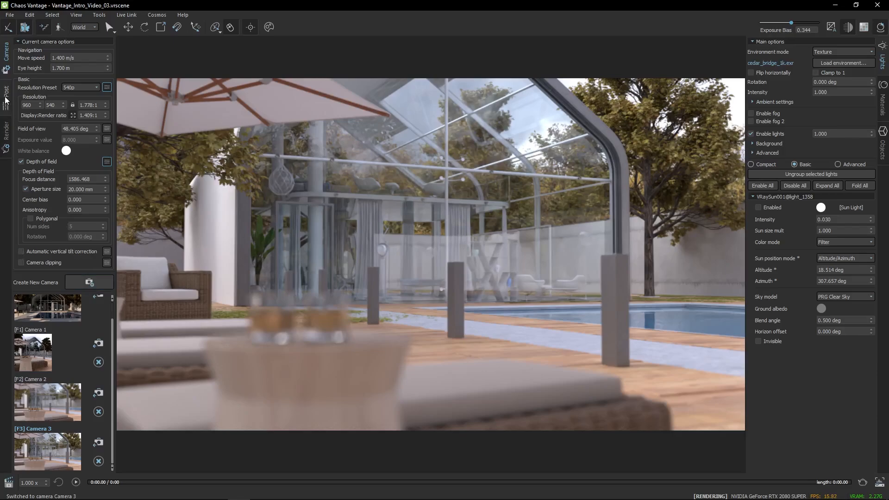
Apply the 02_Filmic_Cool LUT and raise bloom intensity to 0.991
{"action": "left_click", "coordinate": [6, 90]}
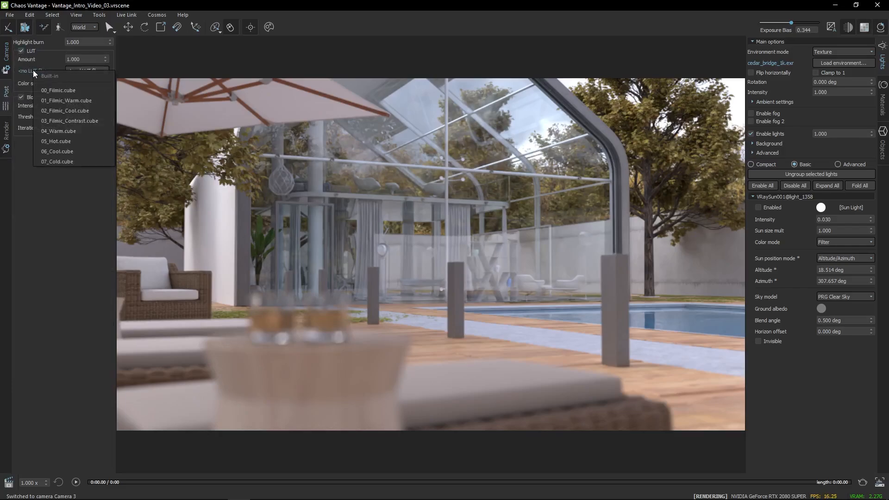
{"action": "left_click", "coordinate": [58, 91]}
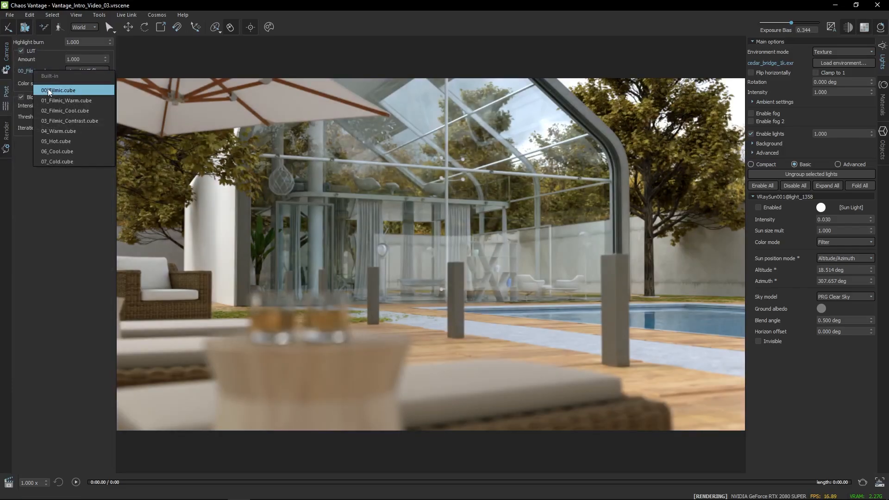
{"action": "left_click", "coordinate": [65, 111]}
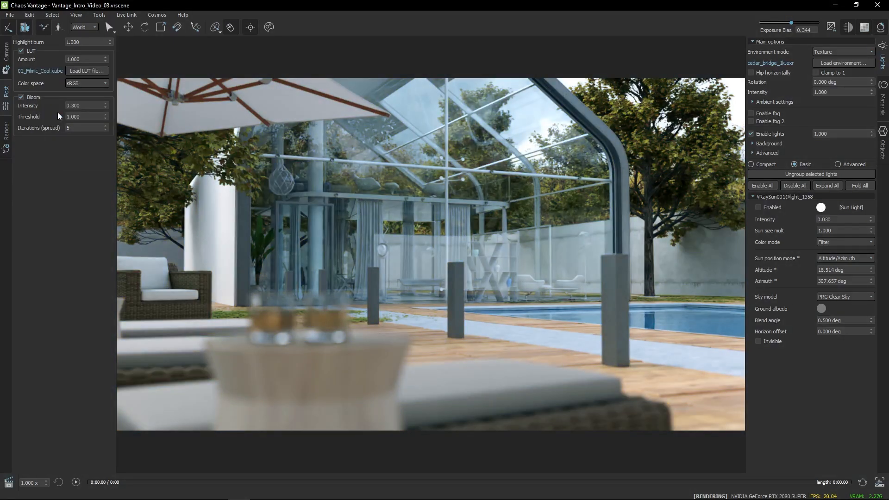
{"action": "left_click", "coordinate": [85, 106]}
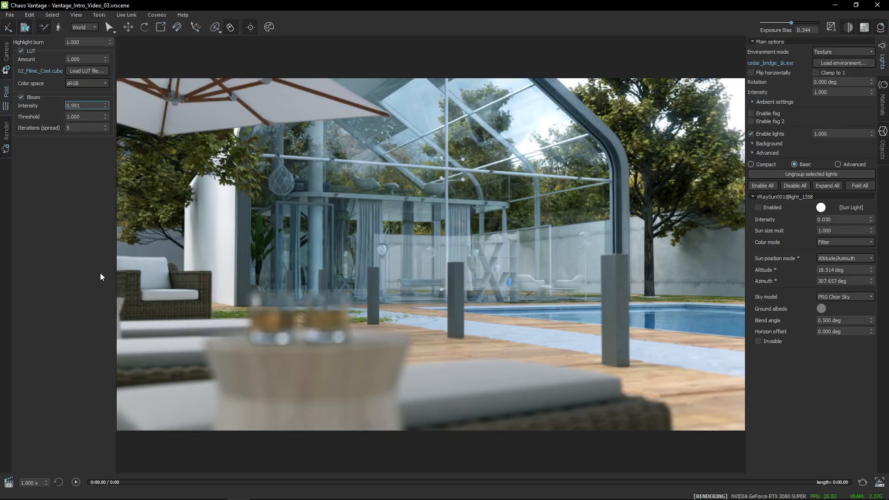
{"action": "left_click", "coordinate": [6, 53]}
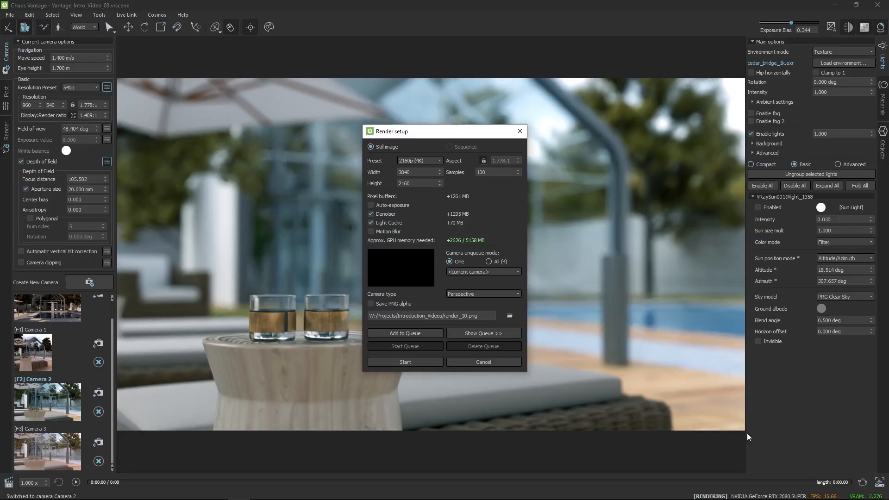
Queue 4K still renders of Camera 2 and Camera 3
{"action": "left_click", "coordinate": [405, 333]}
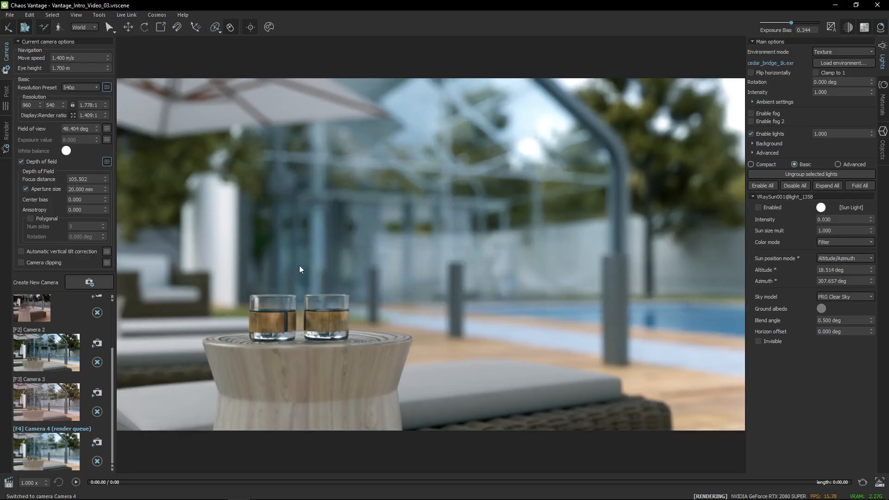
{"action": "left_click", "coordinate": [46, 401]}
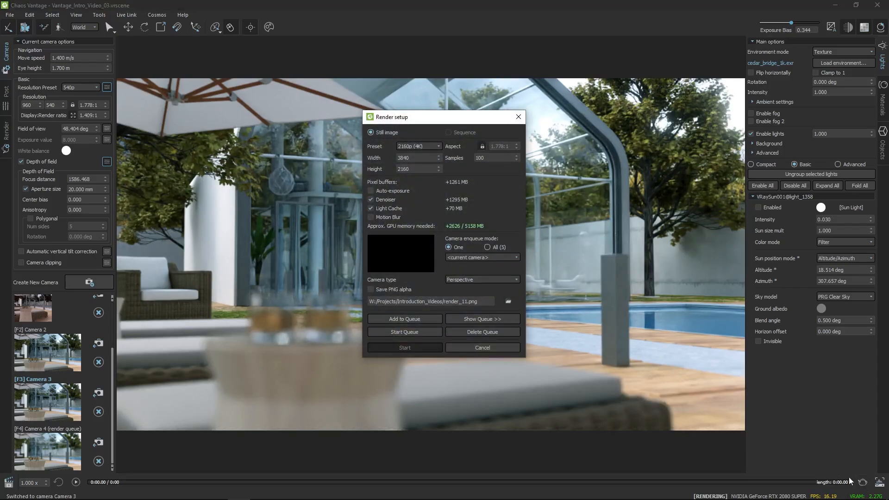
{"action": "left_click", "coordinate": [405, 318]}
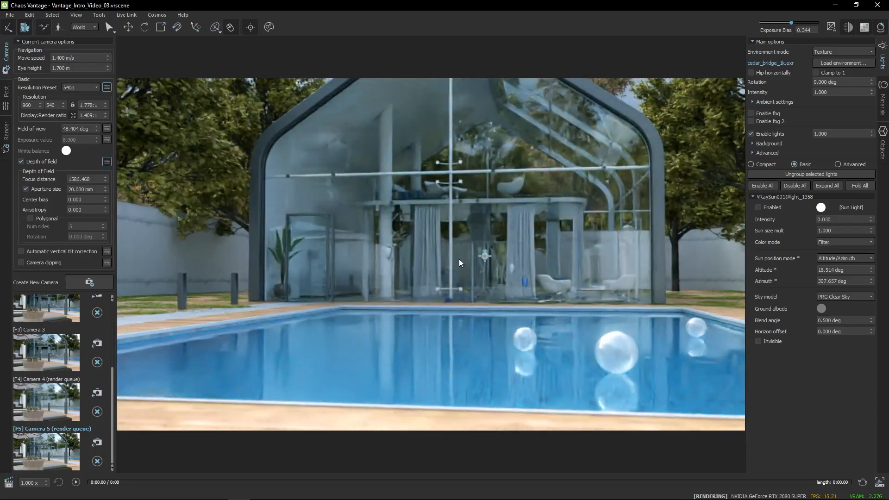
Save Camera 6 and set the timeline's camera transition to 3 seconds
{"action": "left_click", "coordinate": [88, 282]}
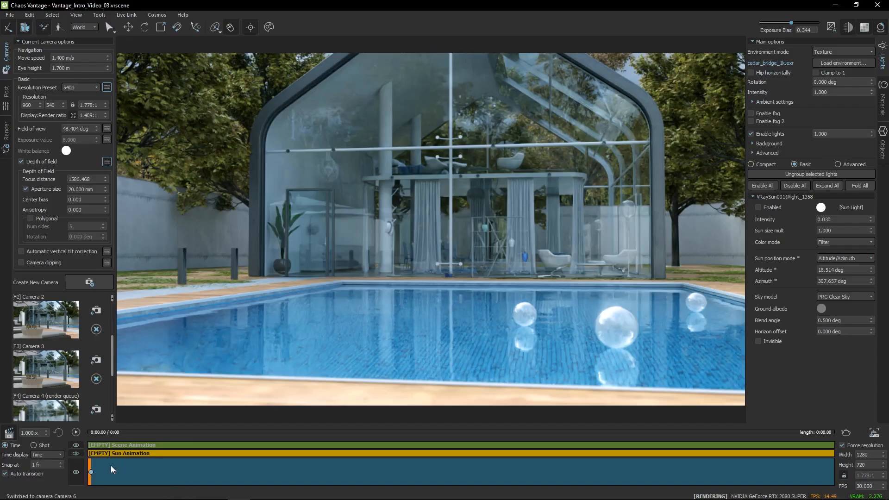
{"action": "scroll", "scroll_direction": "down", "scroll_amount": 3}
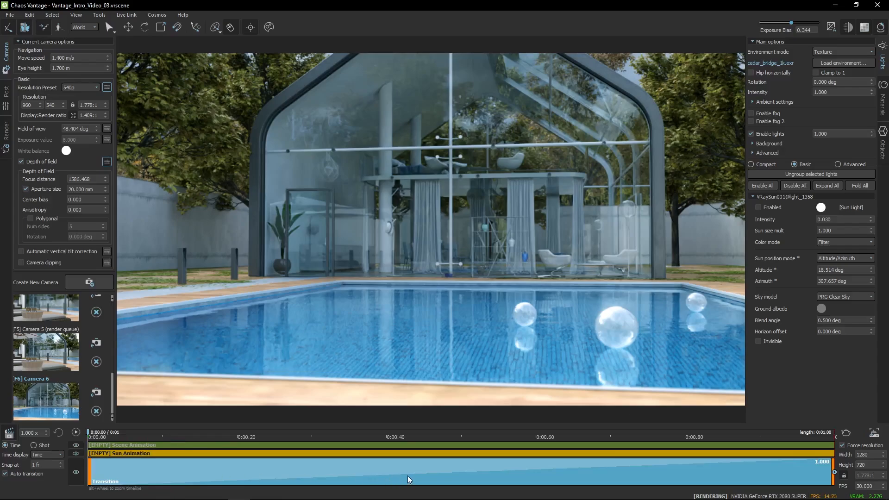
{"action": "right_click", "coordinate": [410, 479]}
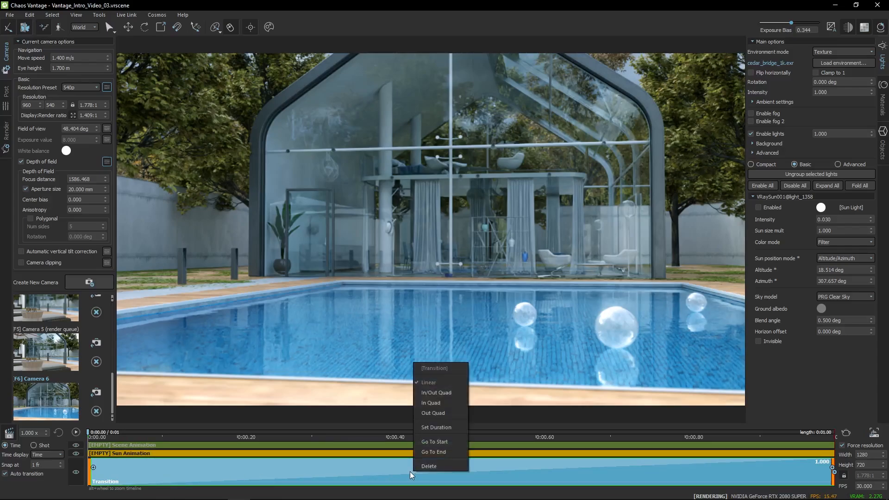
{"action": "mouse_move", "coordinate": [443, 382]}
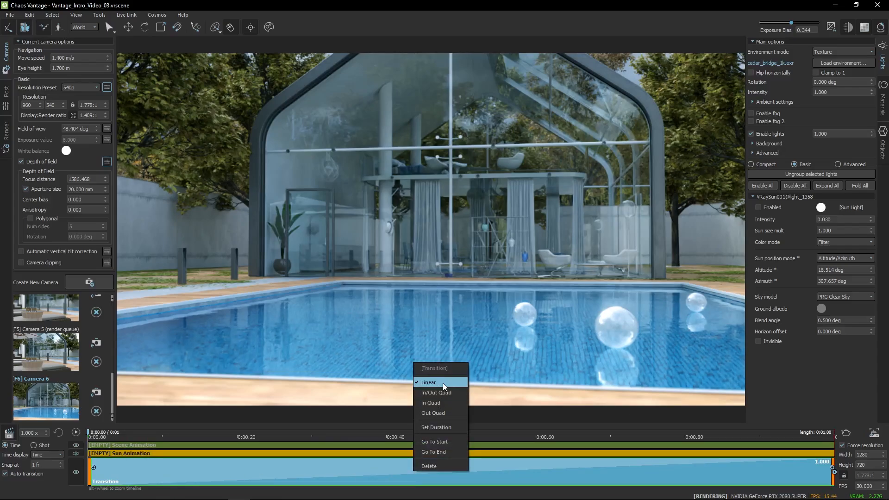
{"action": "left_click", "coordinate": [436, 427]}
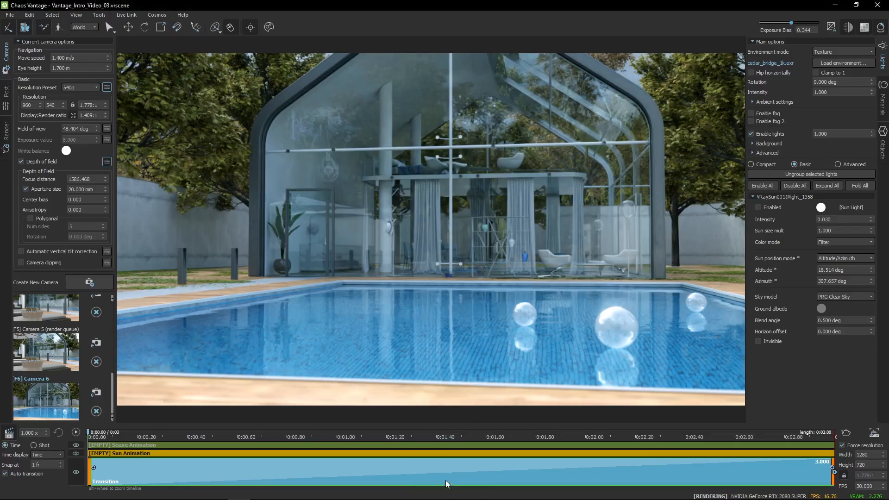
{"action": "mouse_move", "coordinate": [397, 482]}
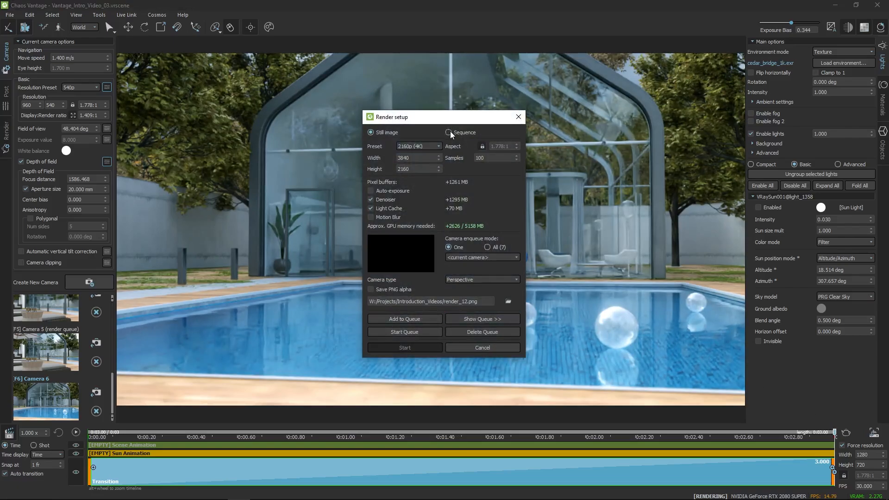
Queue a 4K image-sequence render and start rendering the whole queue
{"action": "left_click", "coordinate": [450, 132]}
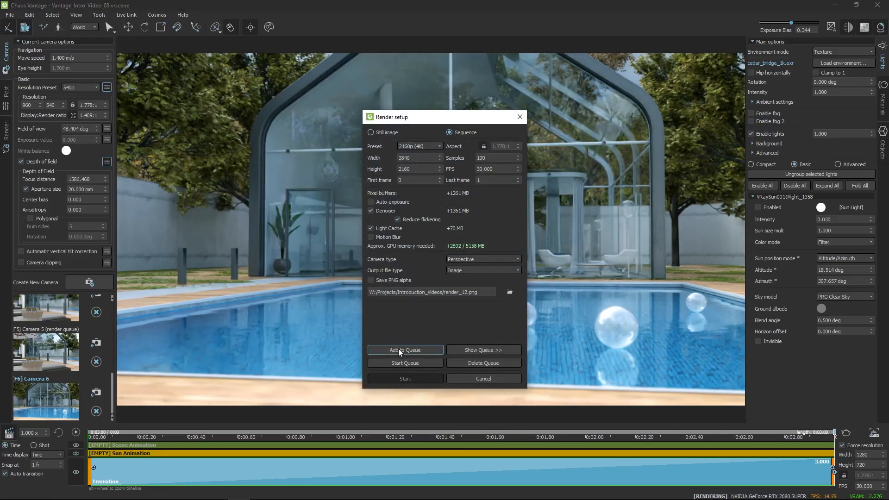
{"action": "left_click", "coordinate": [405, 350]}
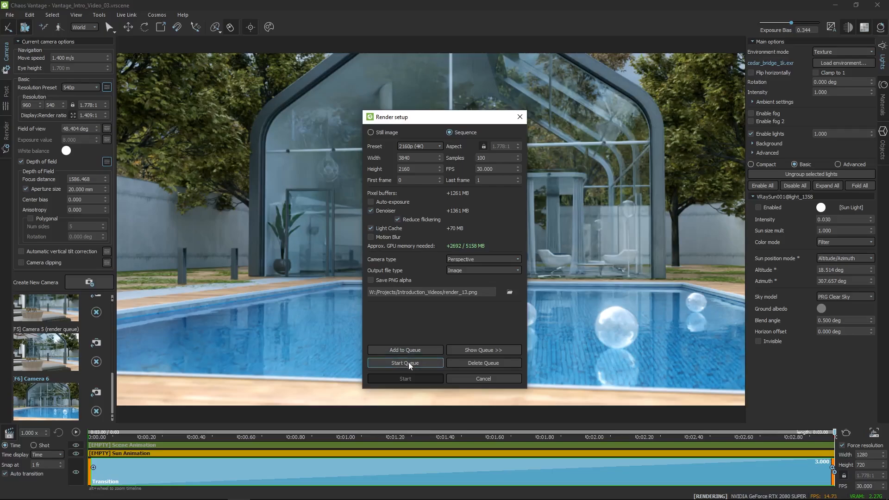
{"action": "left_click", "coordinate": [405, 363]}
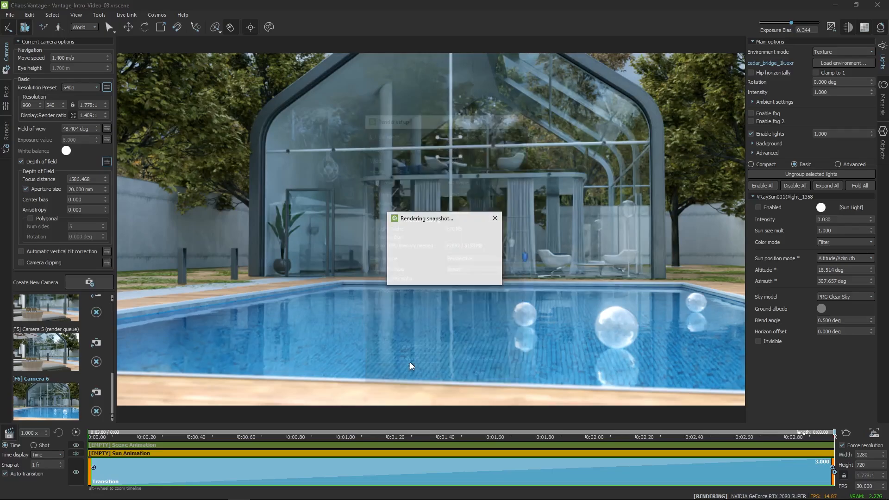